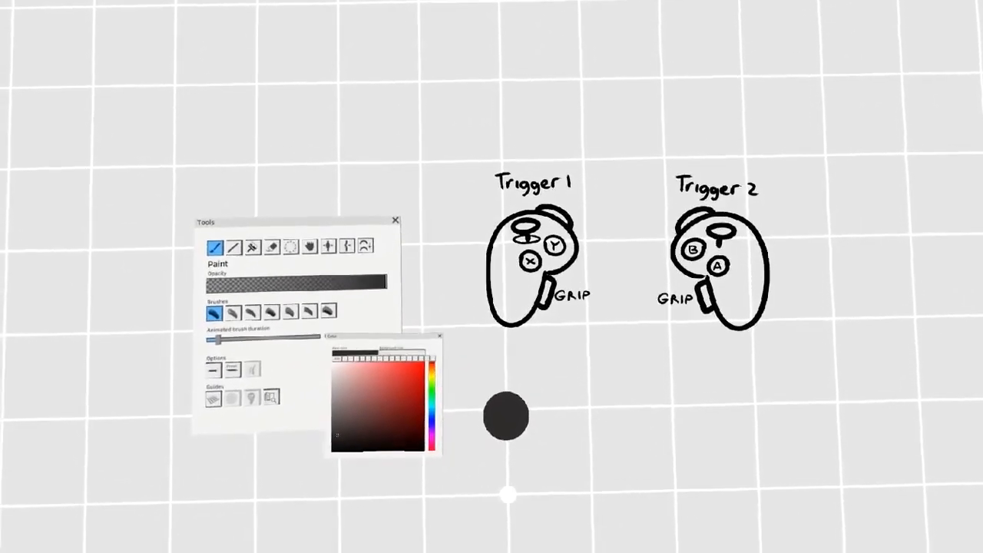
- Select the Straight line tool and draw a small solid cube below the controller diagrams
{"action": "left_click", "coordinate": [234, 246]}
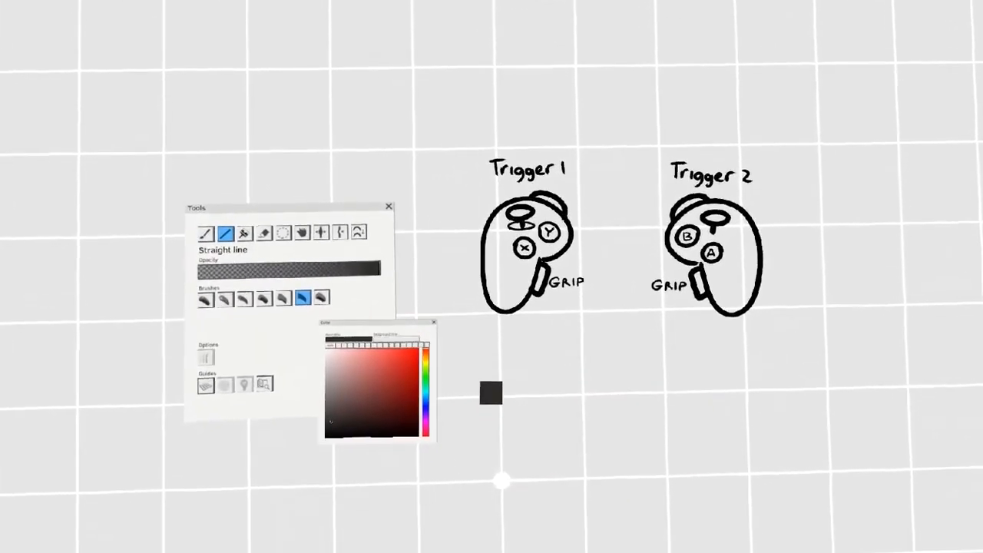
{"action": "left_click_drag", "start_coordinate": [492, 393], "coordinate": [687, 403]}
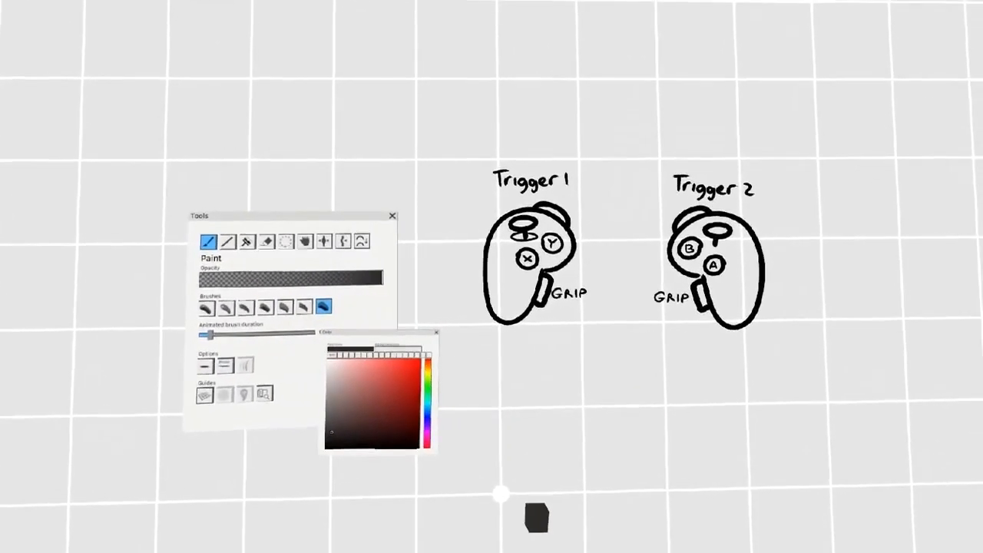
- Reselect the Straight line tool and draw a large square, a circle and a cube
{"action": "left_click", "coordinate": [223, 241]}
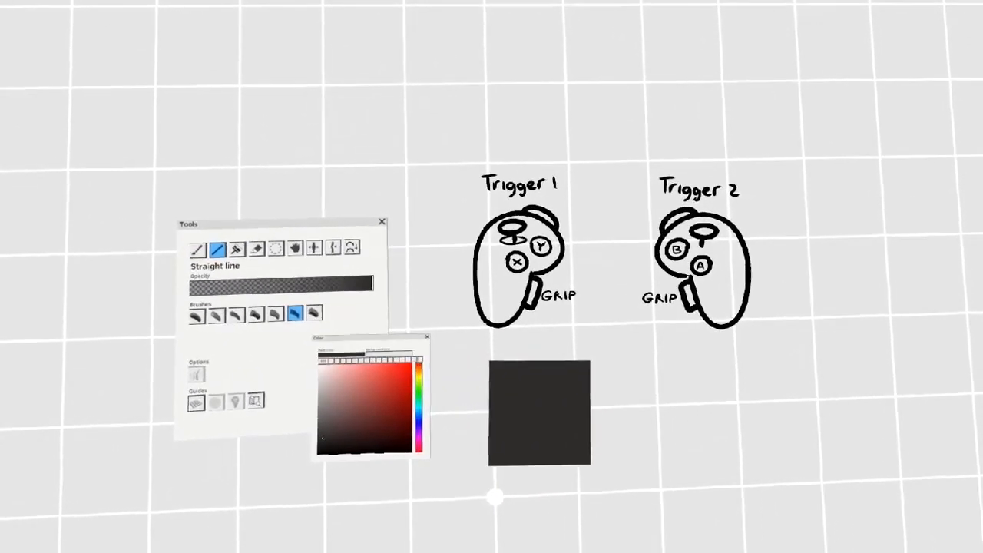
{"action": "left_click", "coordinate": [276, 249]}
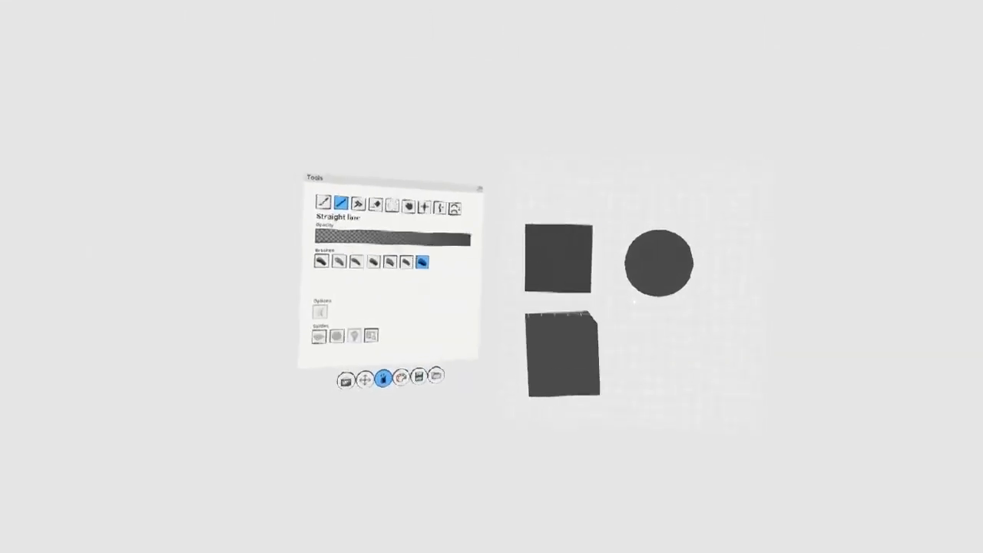
- Draw a long axis-snapped horizontal line across the grid beneath the controller diagrams
{"action": "left_click", "coordinate": [560, 354]}
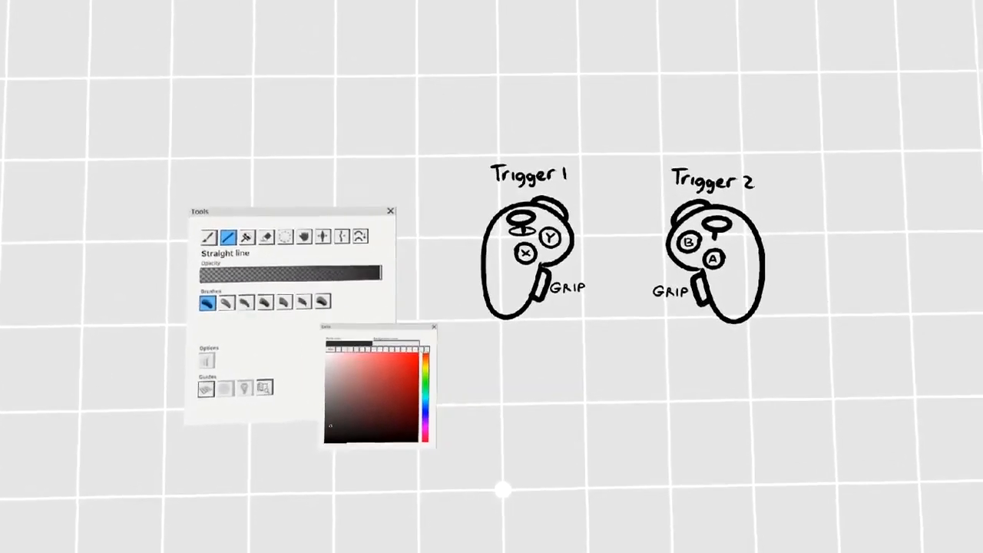
{"action": "left_click_drag", "start_coordinate": [488, 413], "coordinate": [745, 410]}
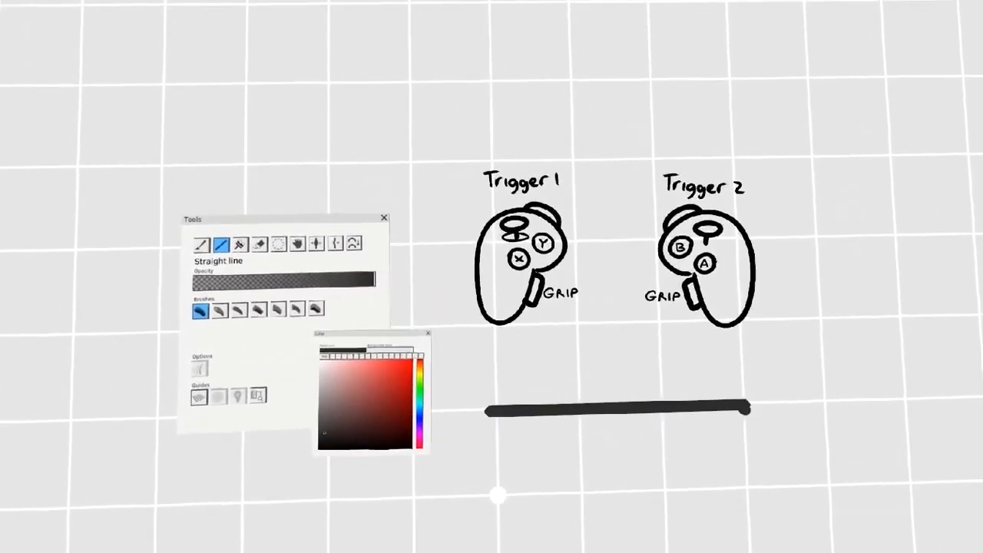